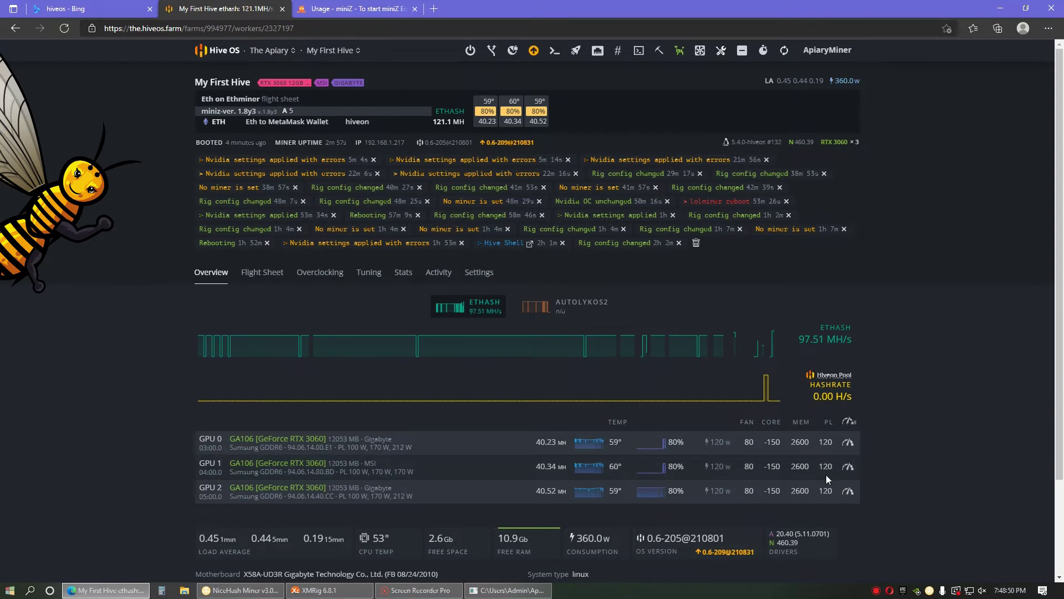
mouse_move(793, 419)
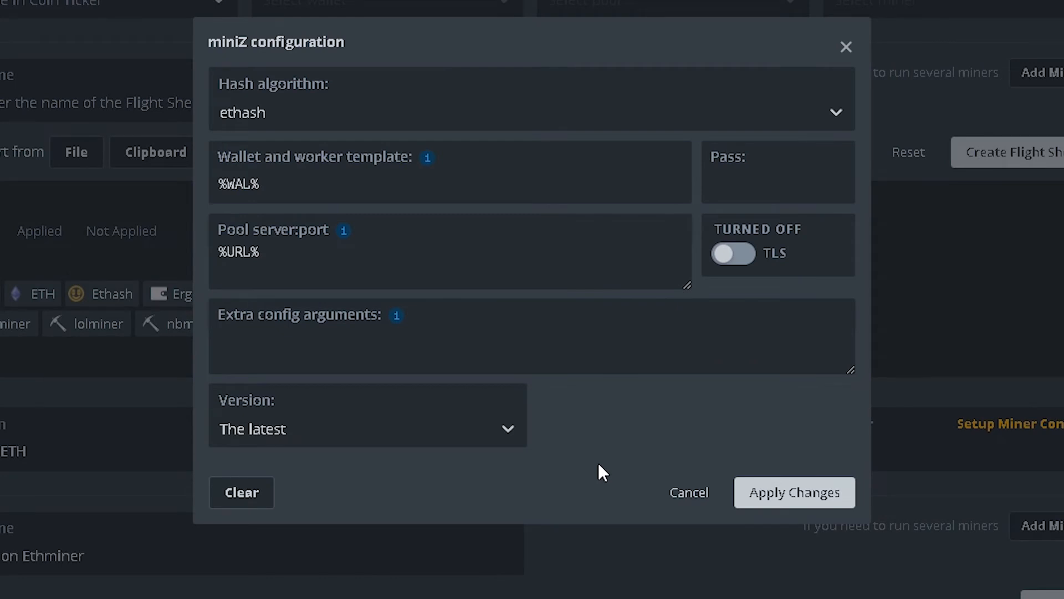
Step: Set the miniZ miner version to 1.8y3 and apply the updated configuration
click(367, 428)
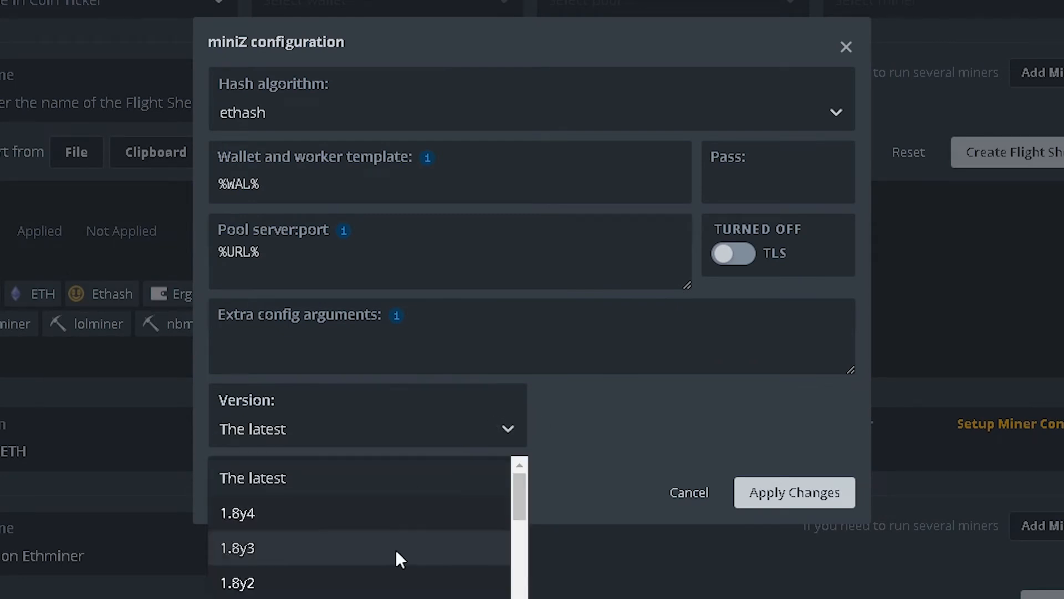
click(237, 548)
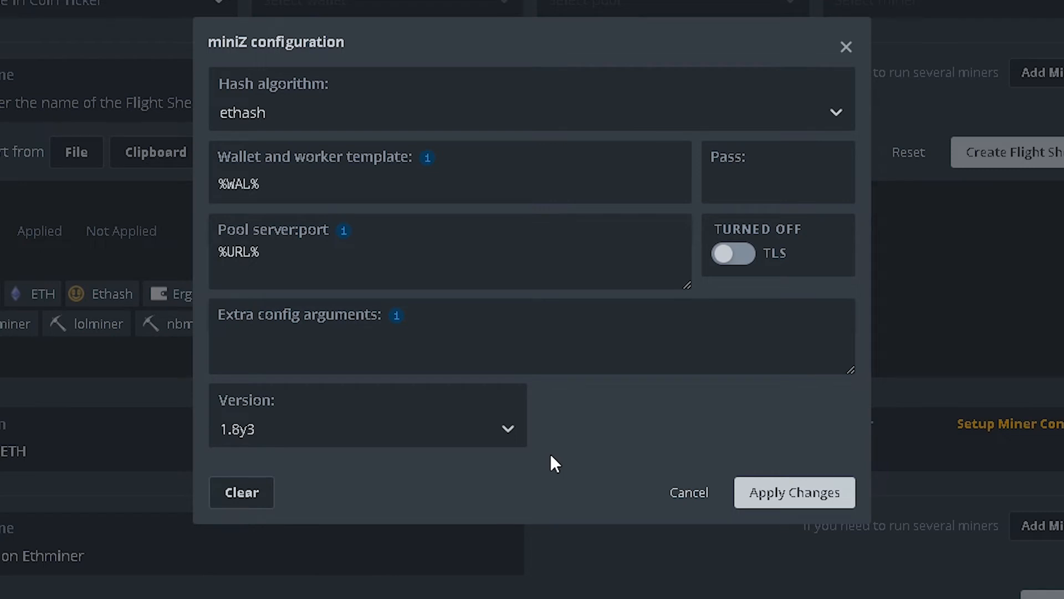
mouse_move(448, 463)
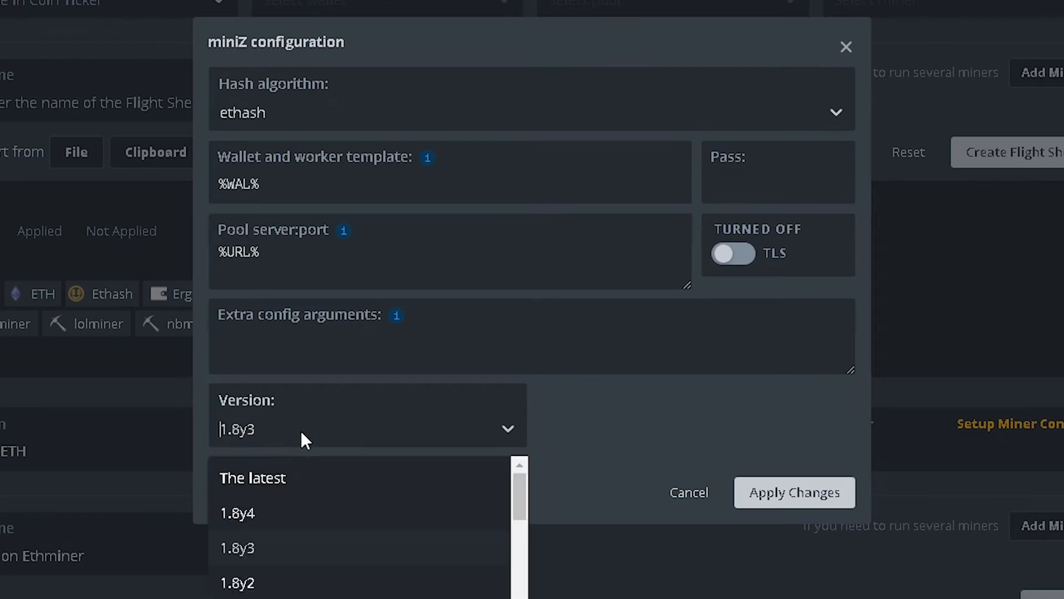
mouse_move(295, 559)
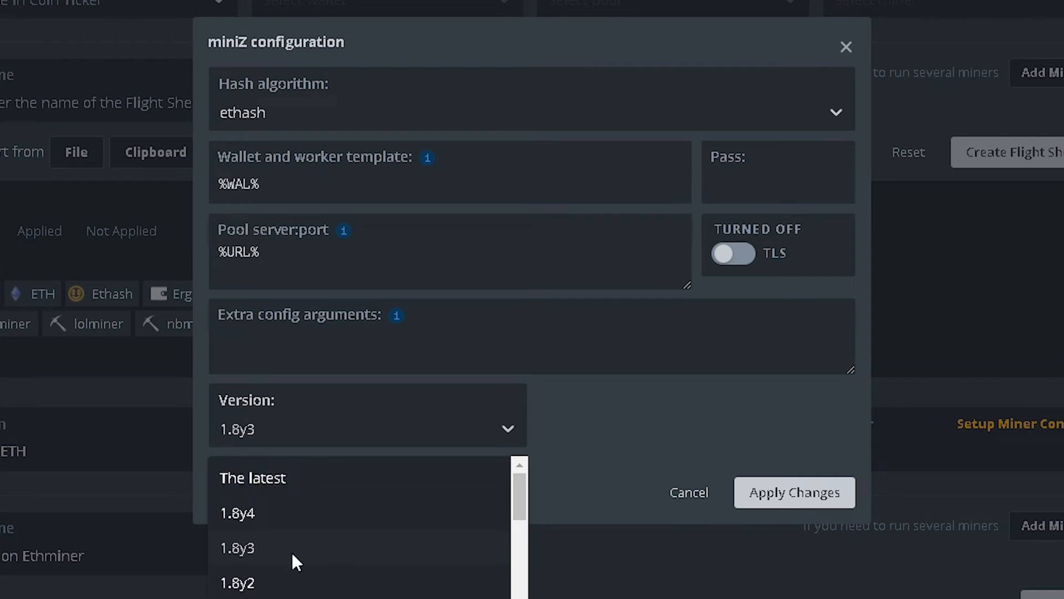
mouse_move(246, 551)
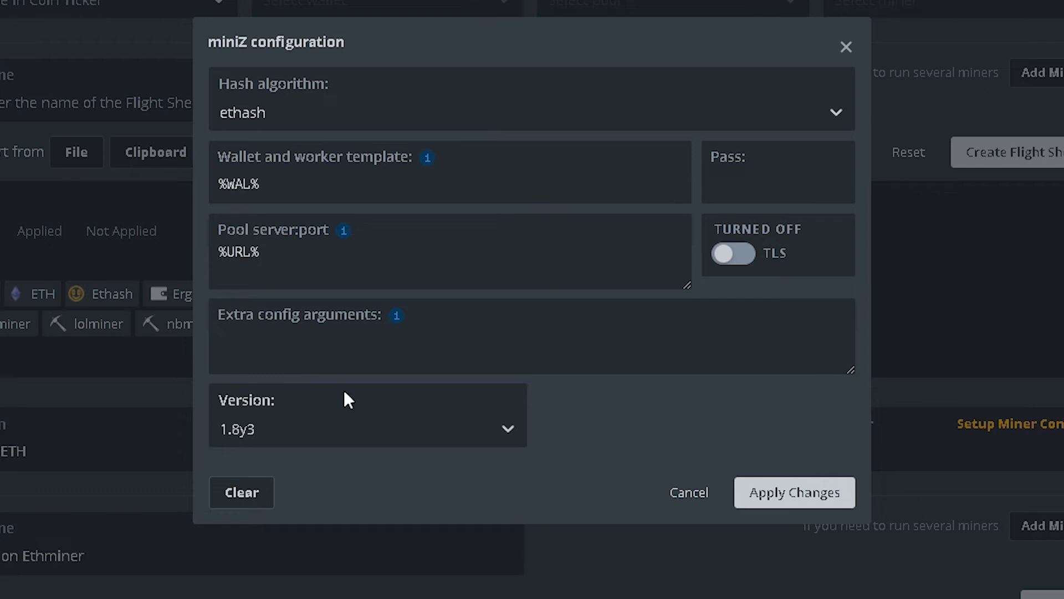
mouse_move(502, 539)
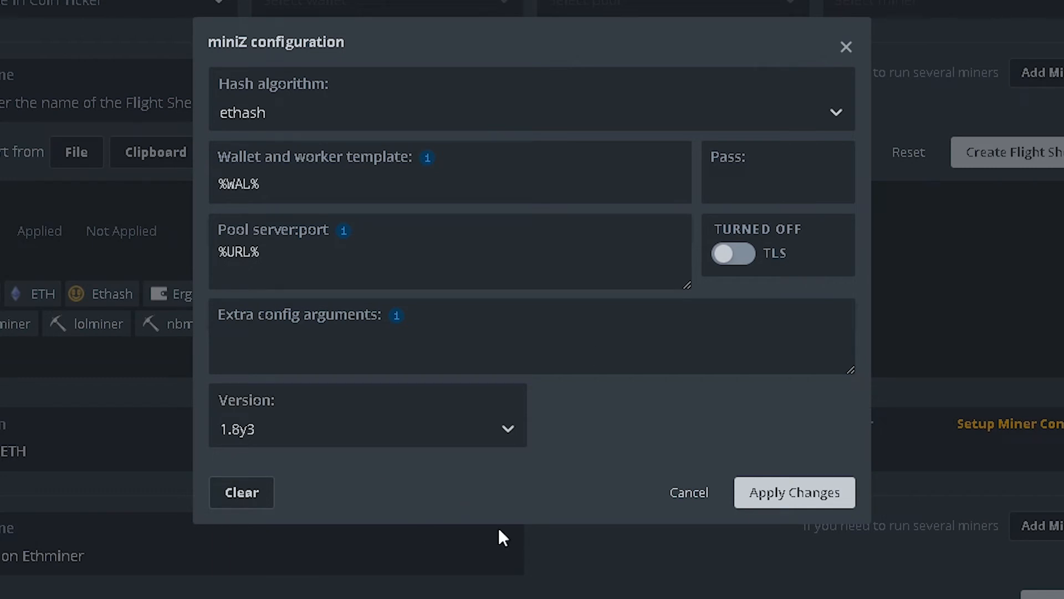
mouse_move(794, 492)
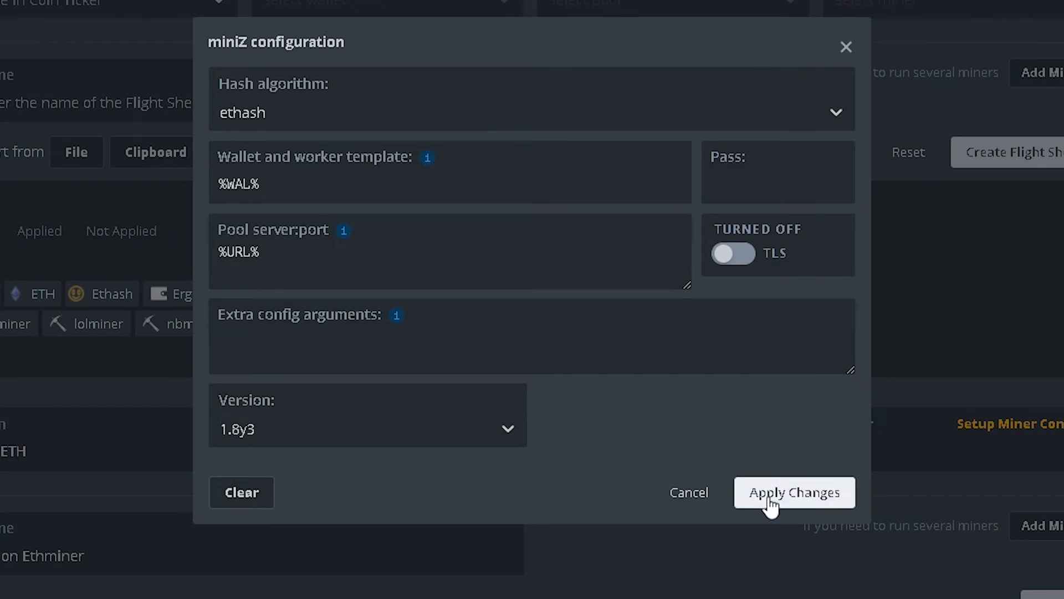
click(794, 492)
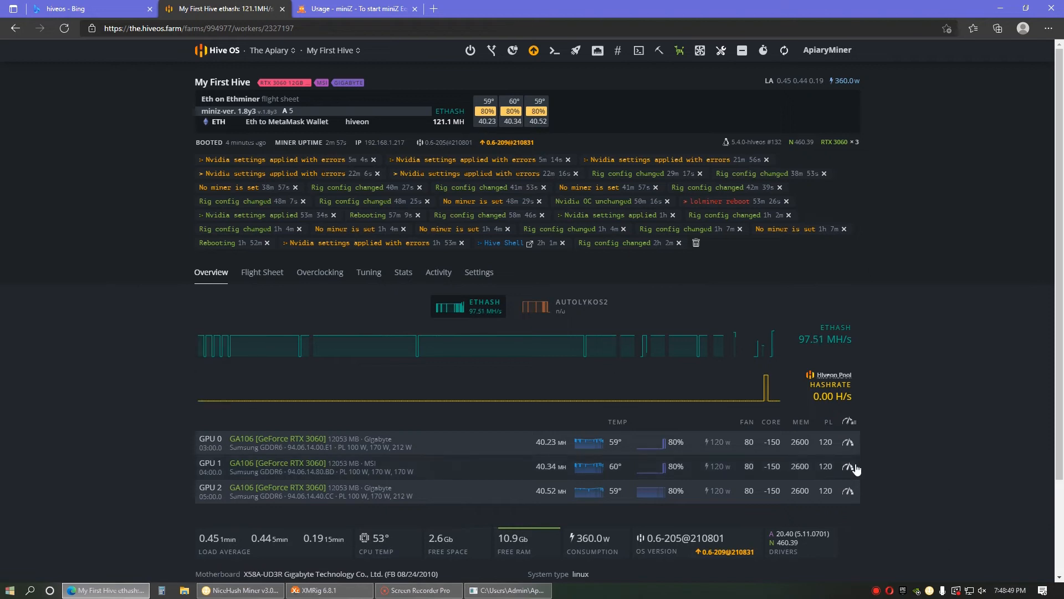
mouse_move(794, 420)
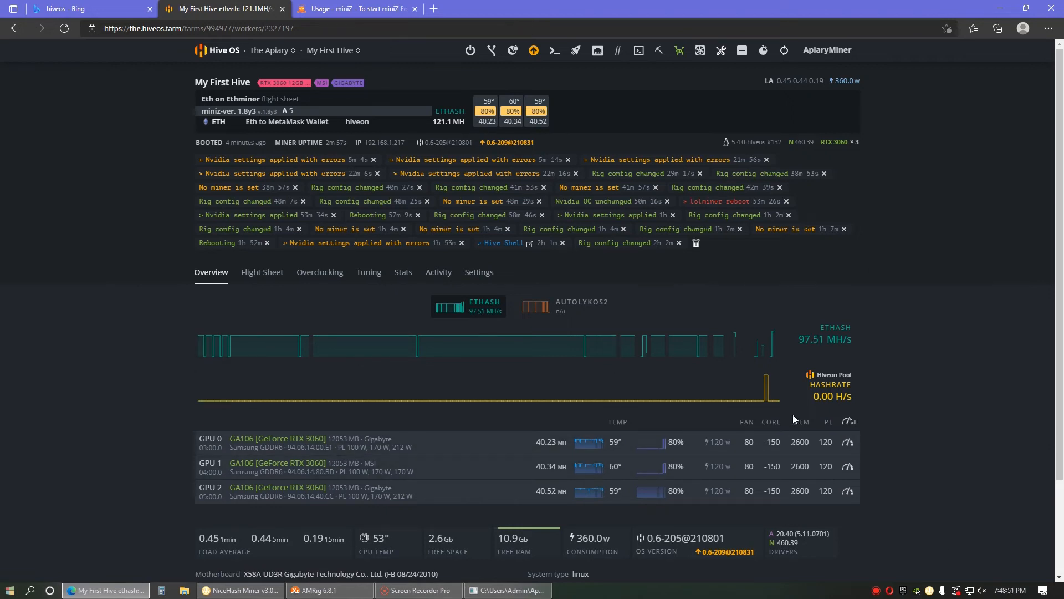